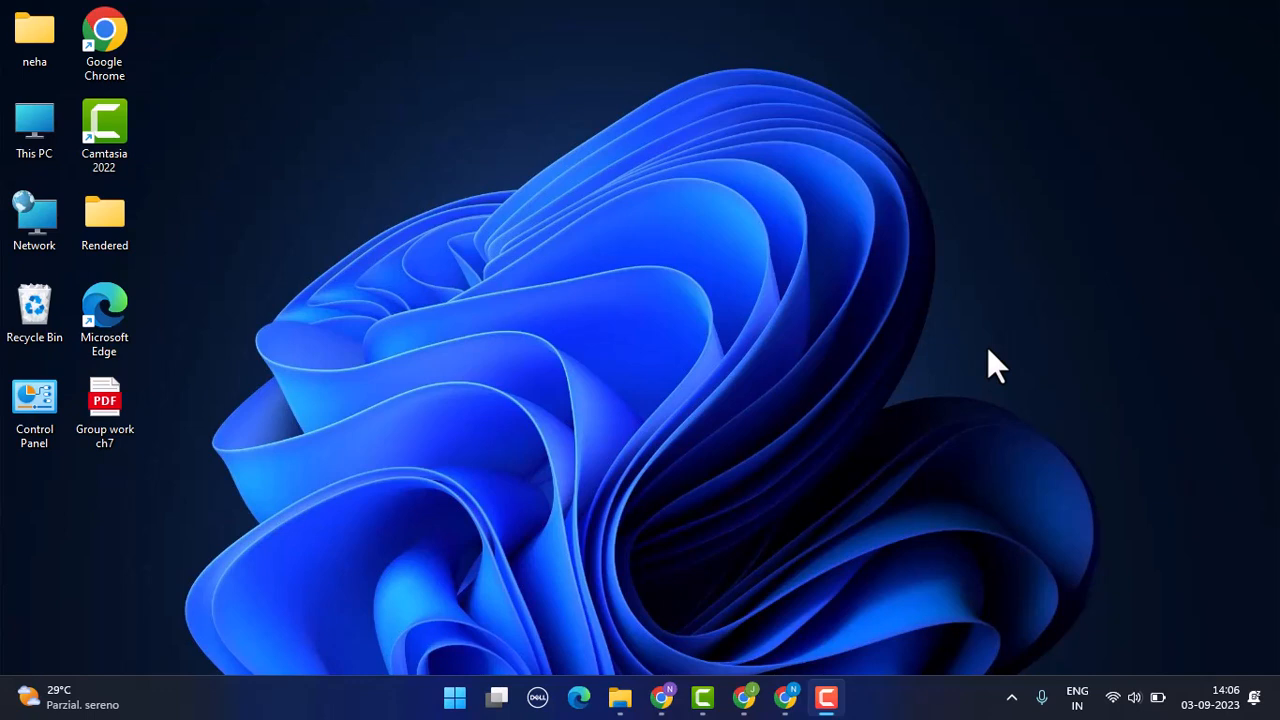
mouse_move(810, 660)
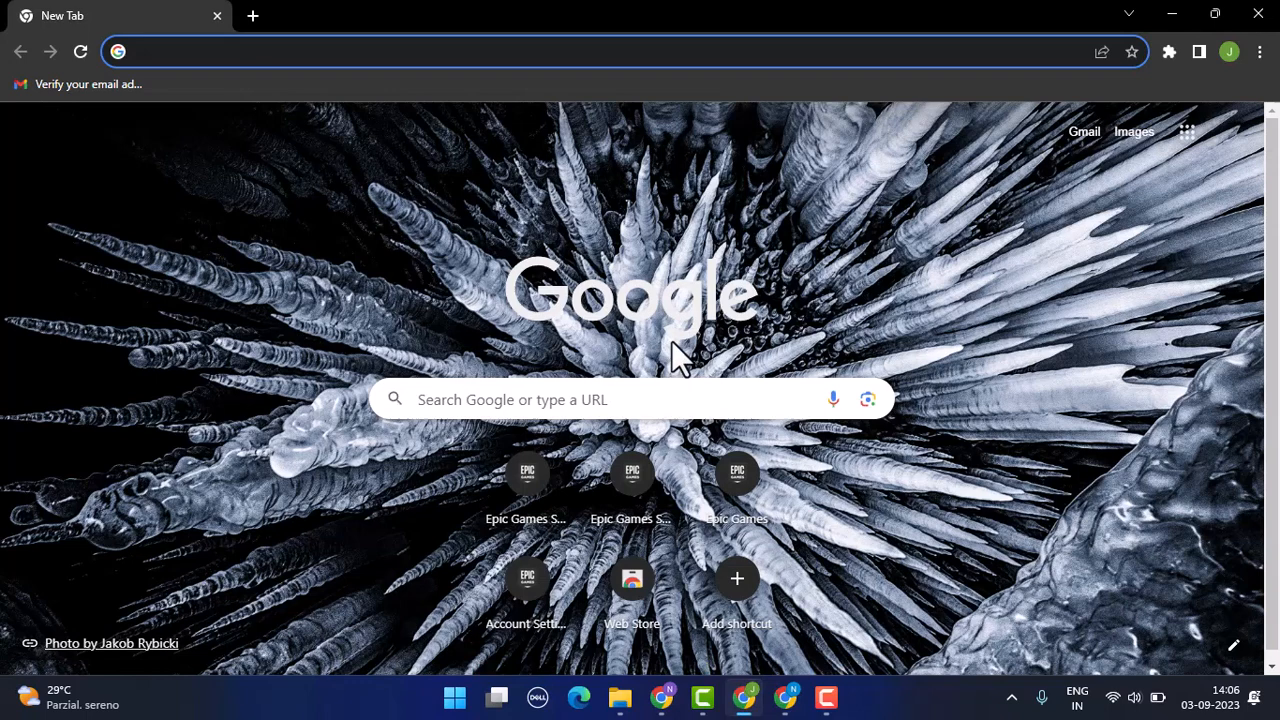
click(400, 51)
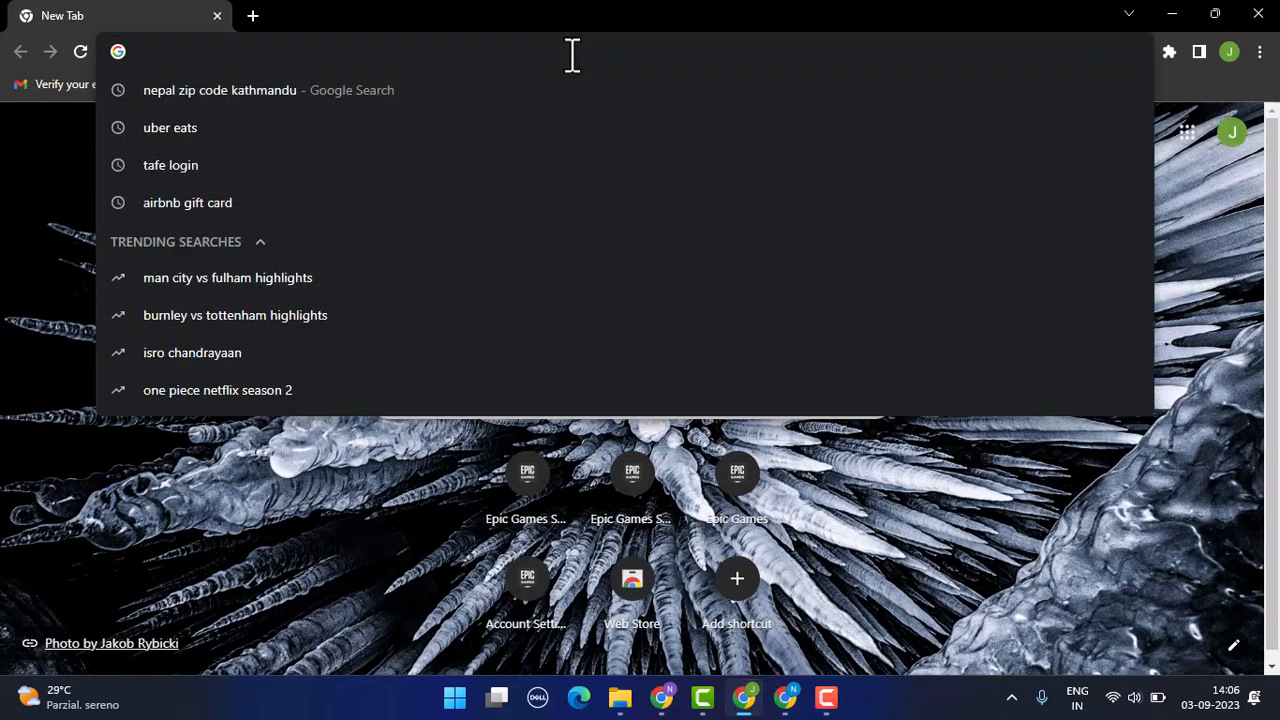
text(https://www.epicgames.com/)
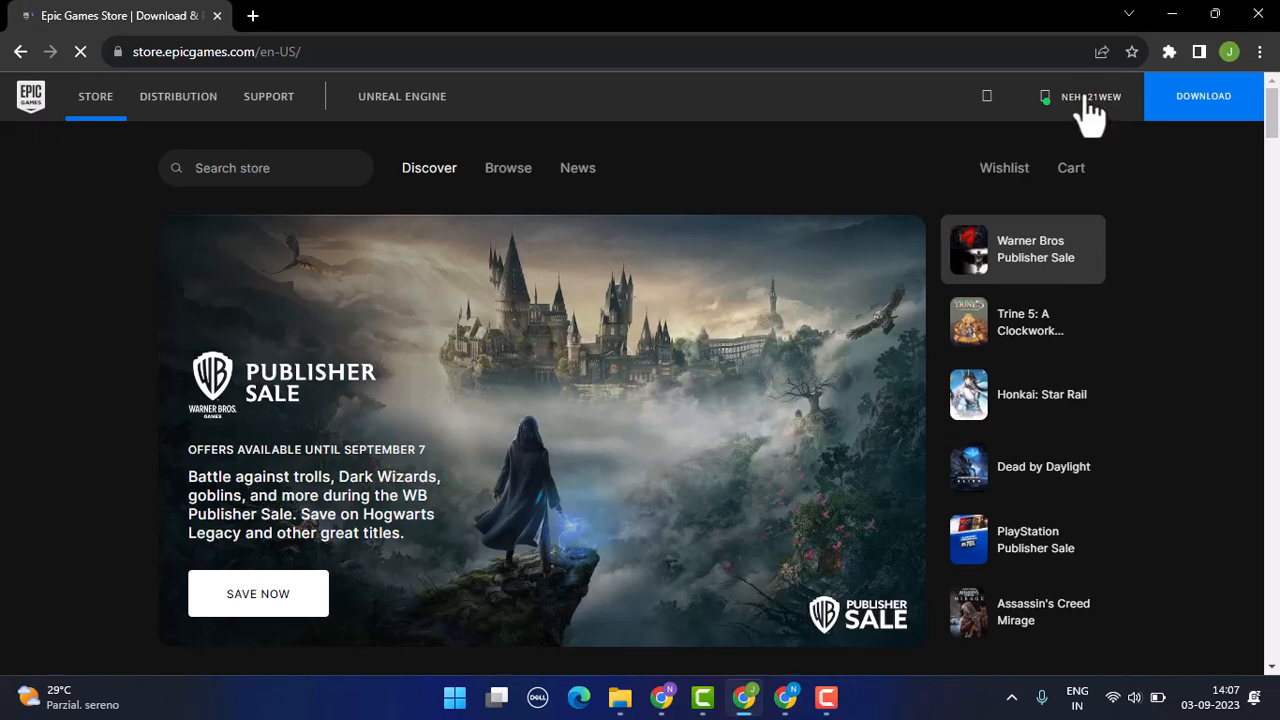
Go to the Account page from the username menu at top right.
click(1090, 96)
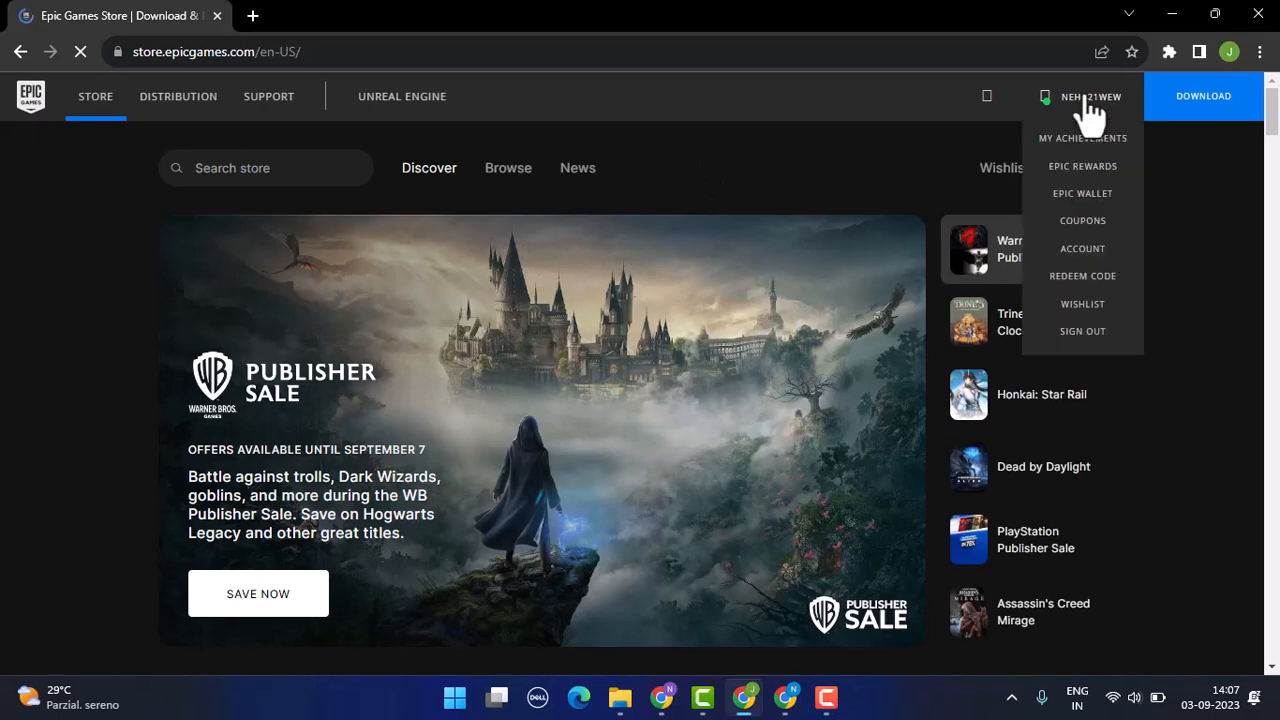
mouse_move(1105, 255)
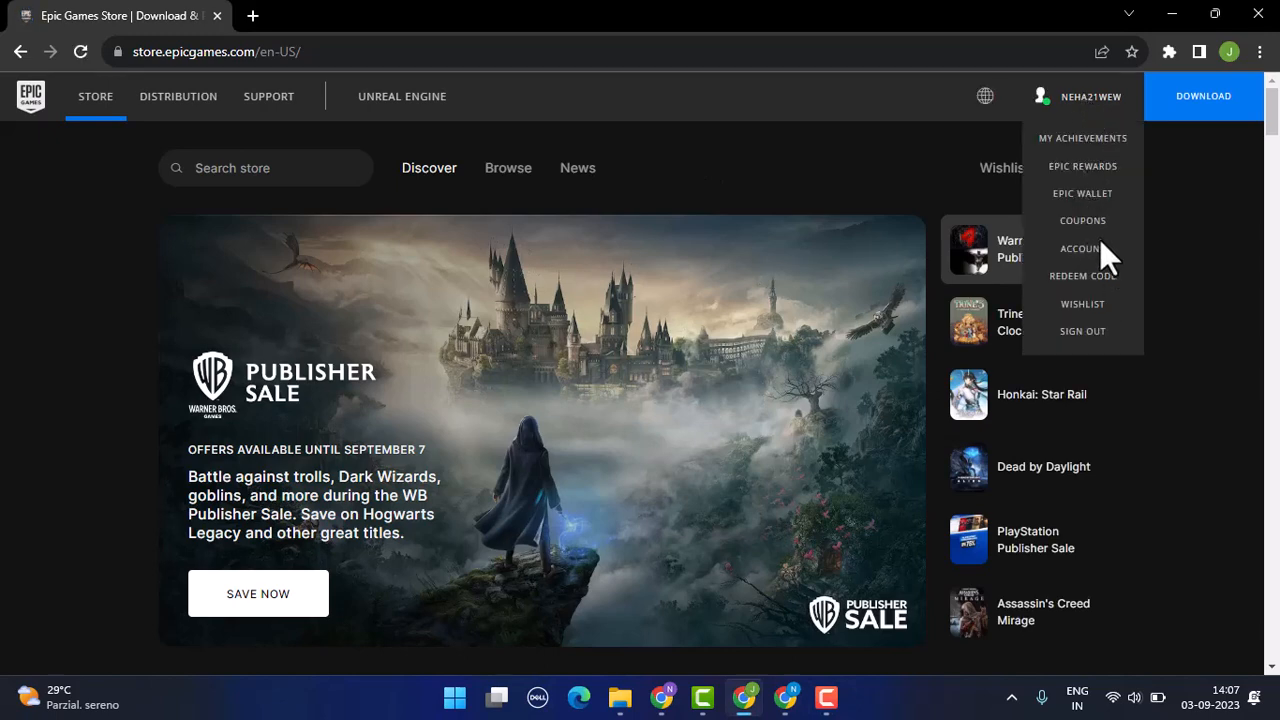
click(1080, 248)
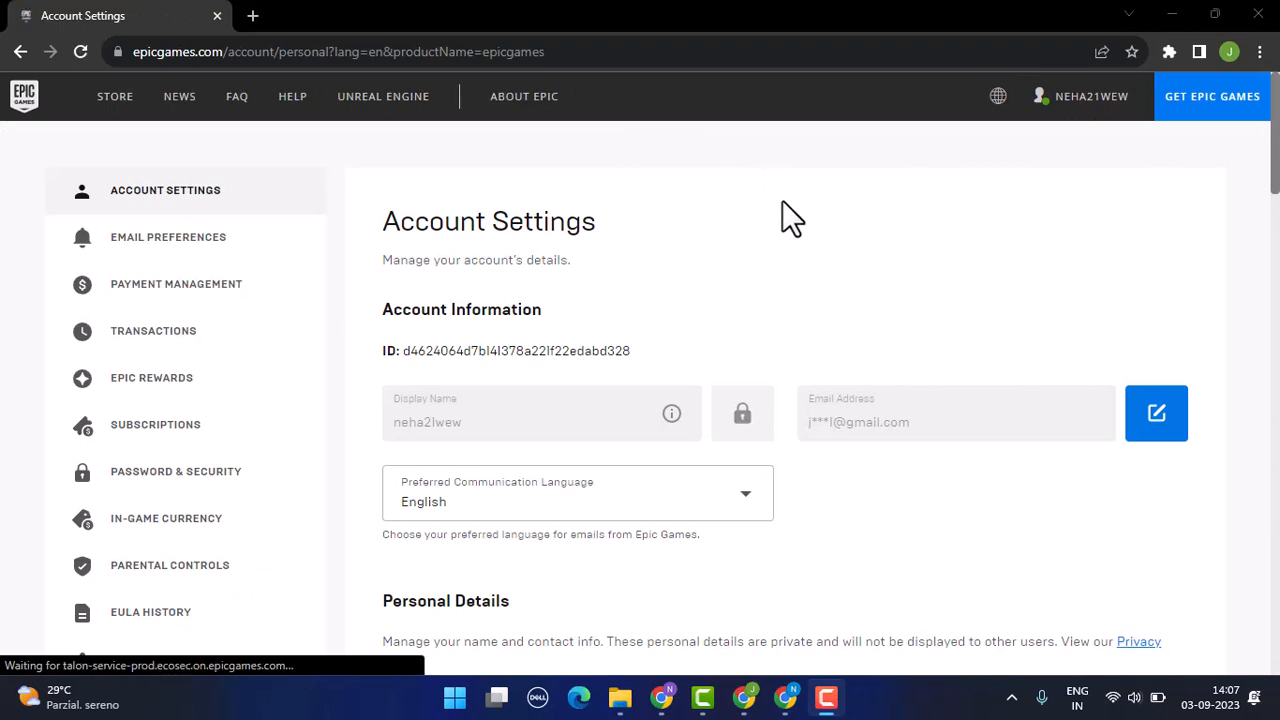
mouse_move(715, 225)
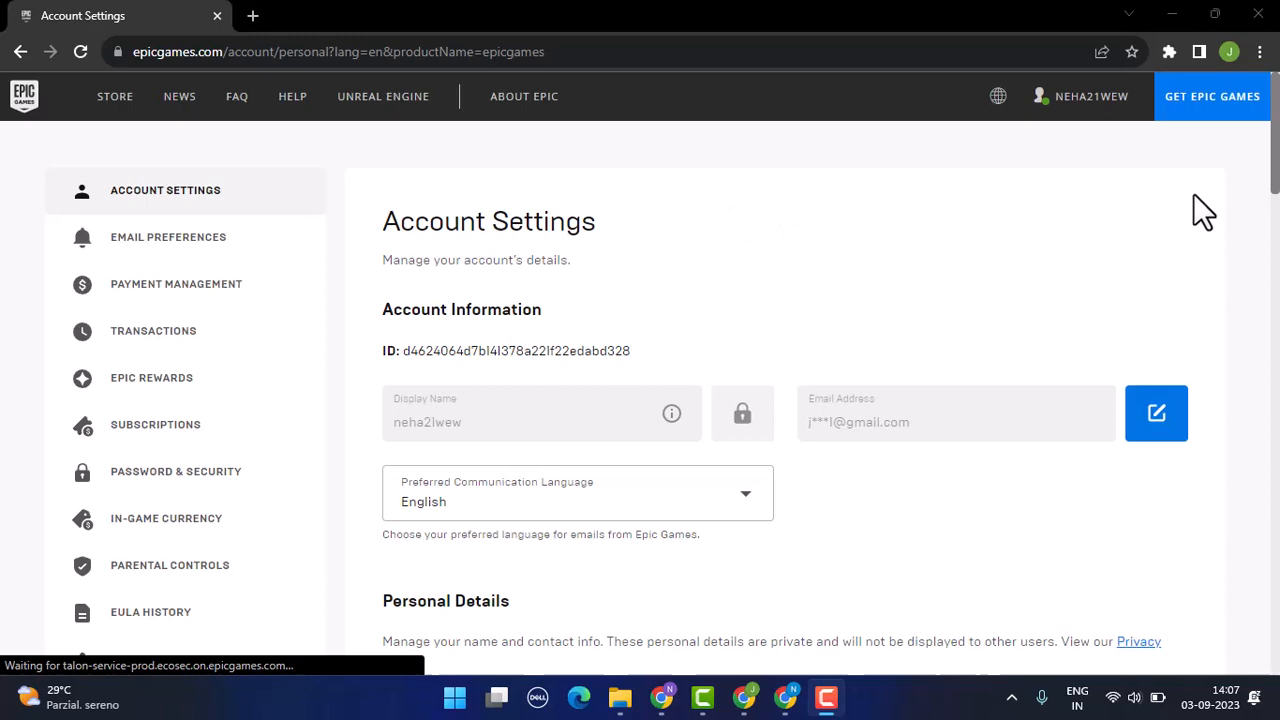
Scroll down to Delete Account and request account deletion.
scroll(down, 3)
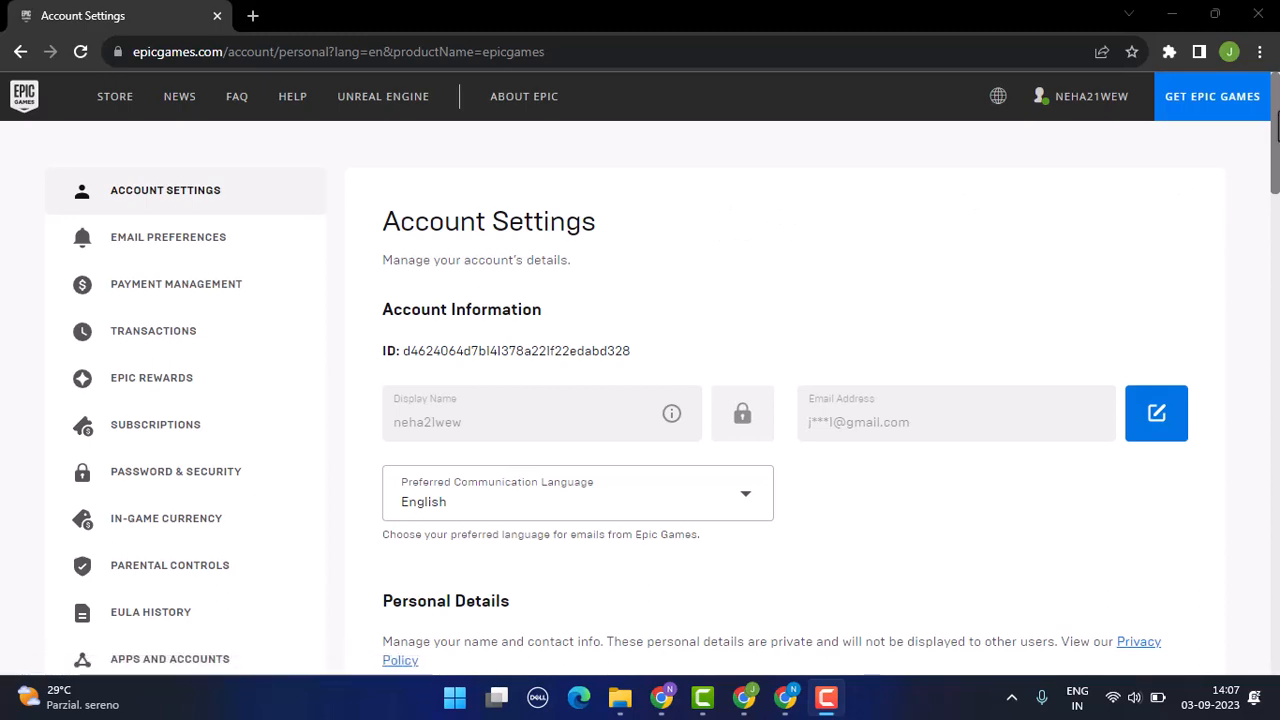
scroll(down, 3)
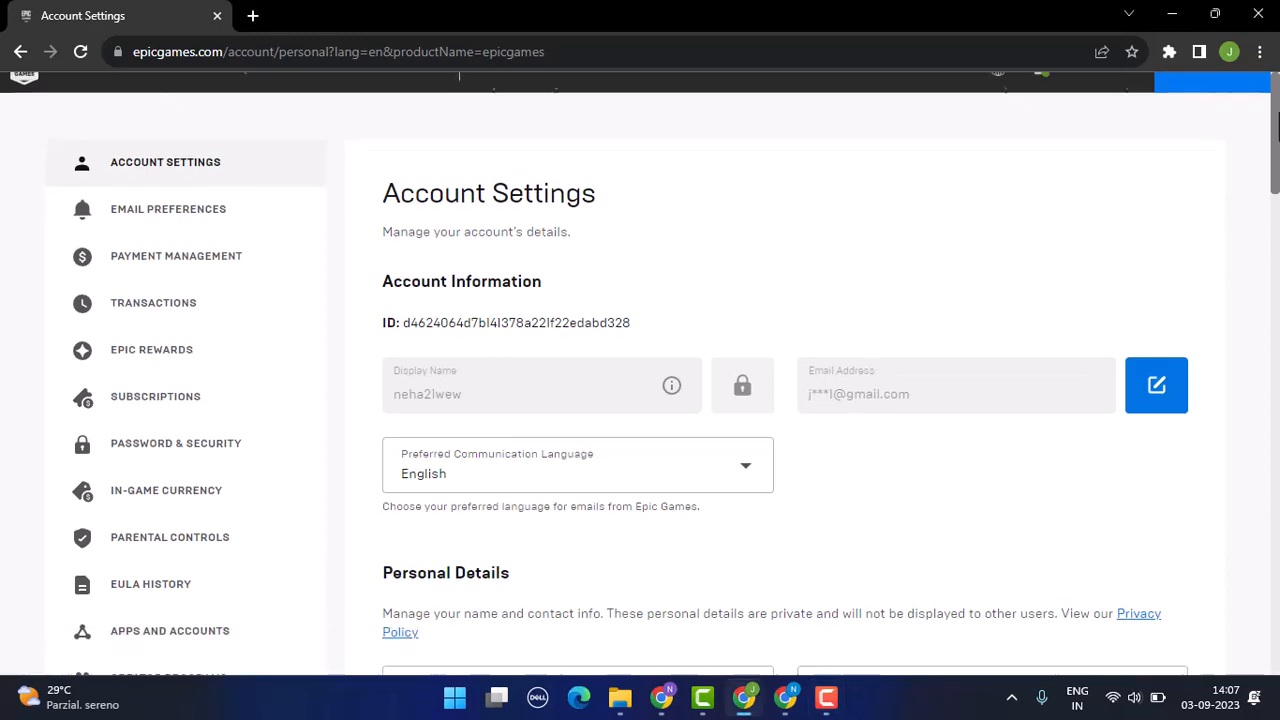
scroll(down, 3)
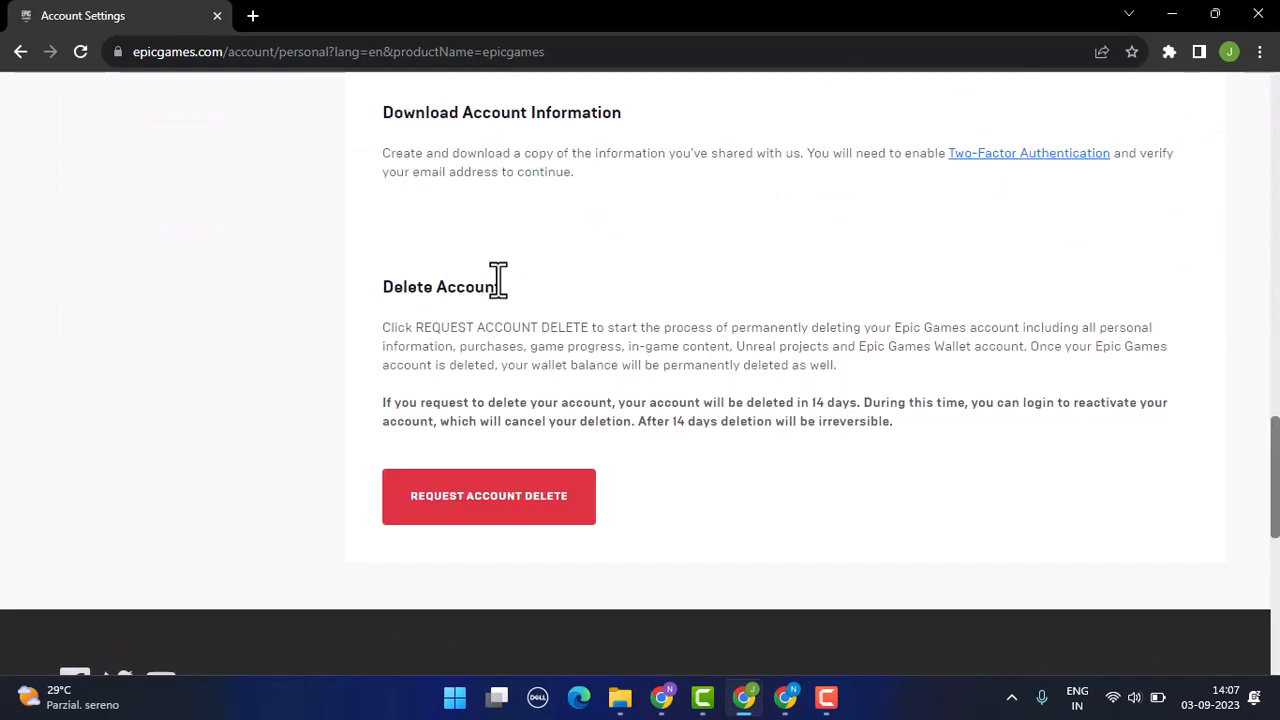
mouse_move(550, 260)
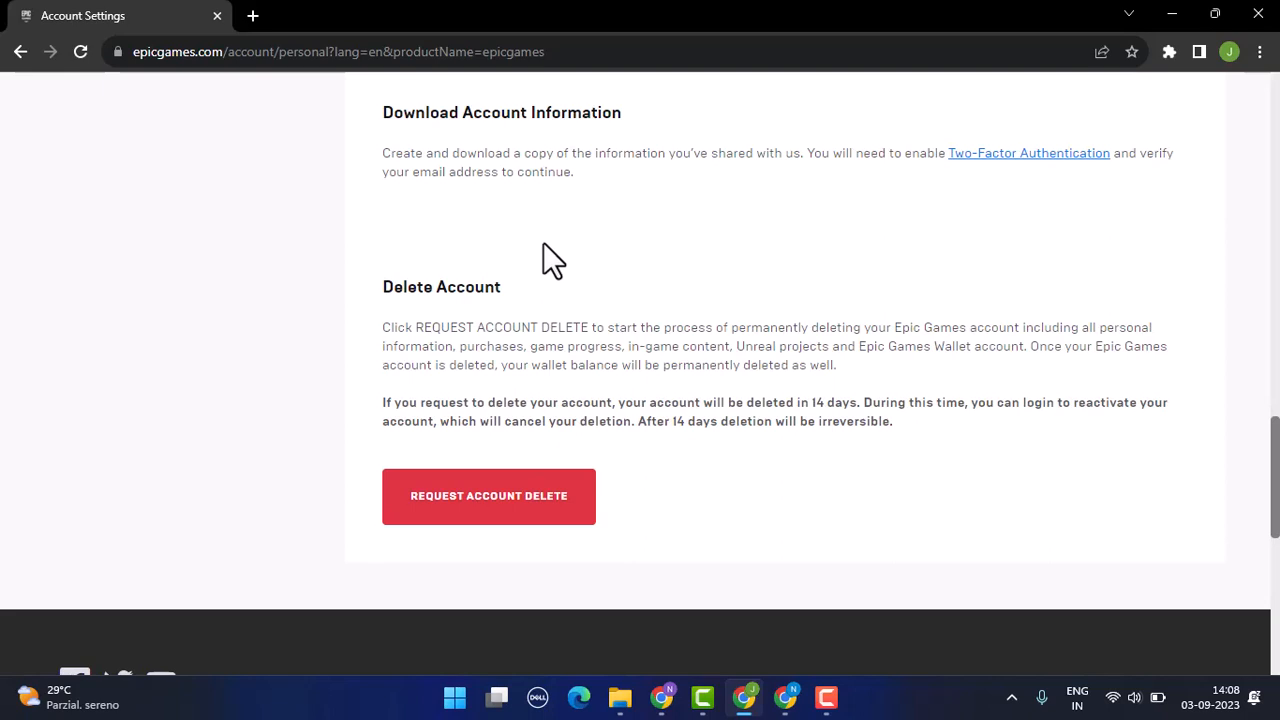
mouse_move(920, 505)
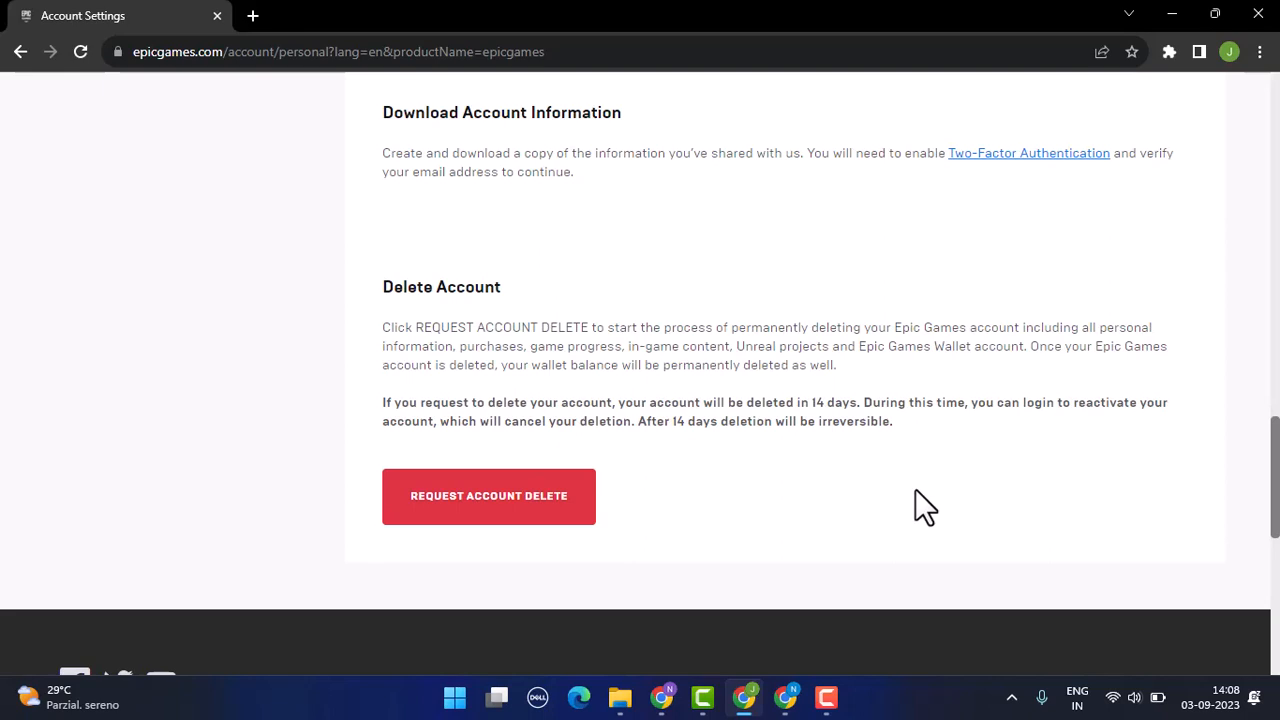
mouse_move(920, 503)
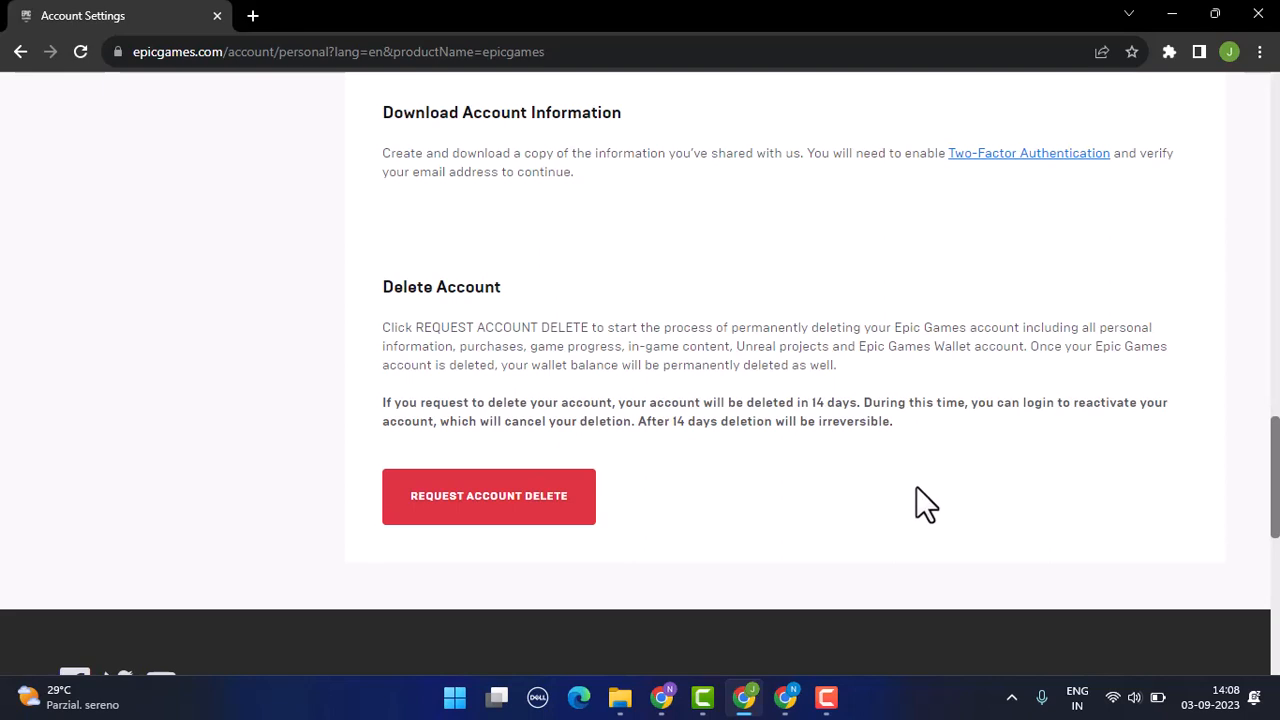
mouse_move(928, 500)
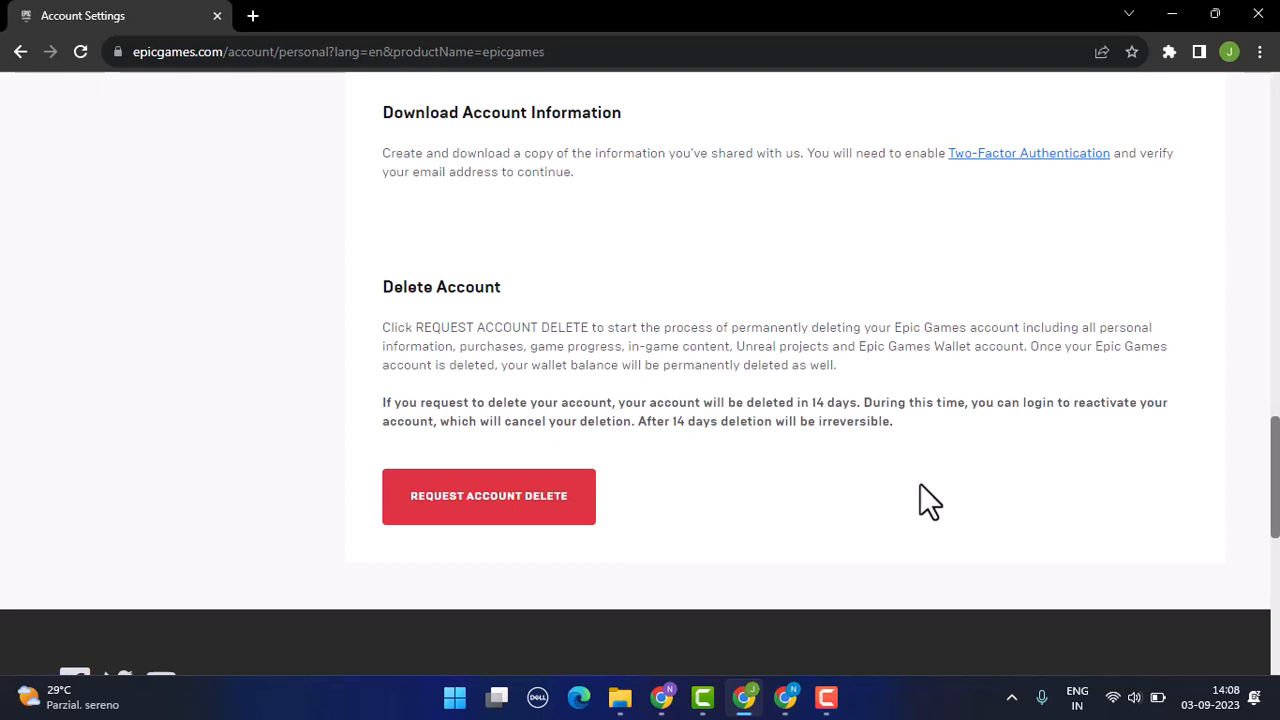
mouse_move(918, 518)
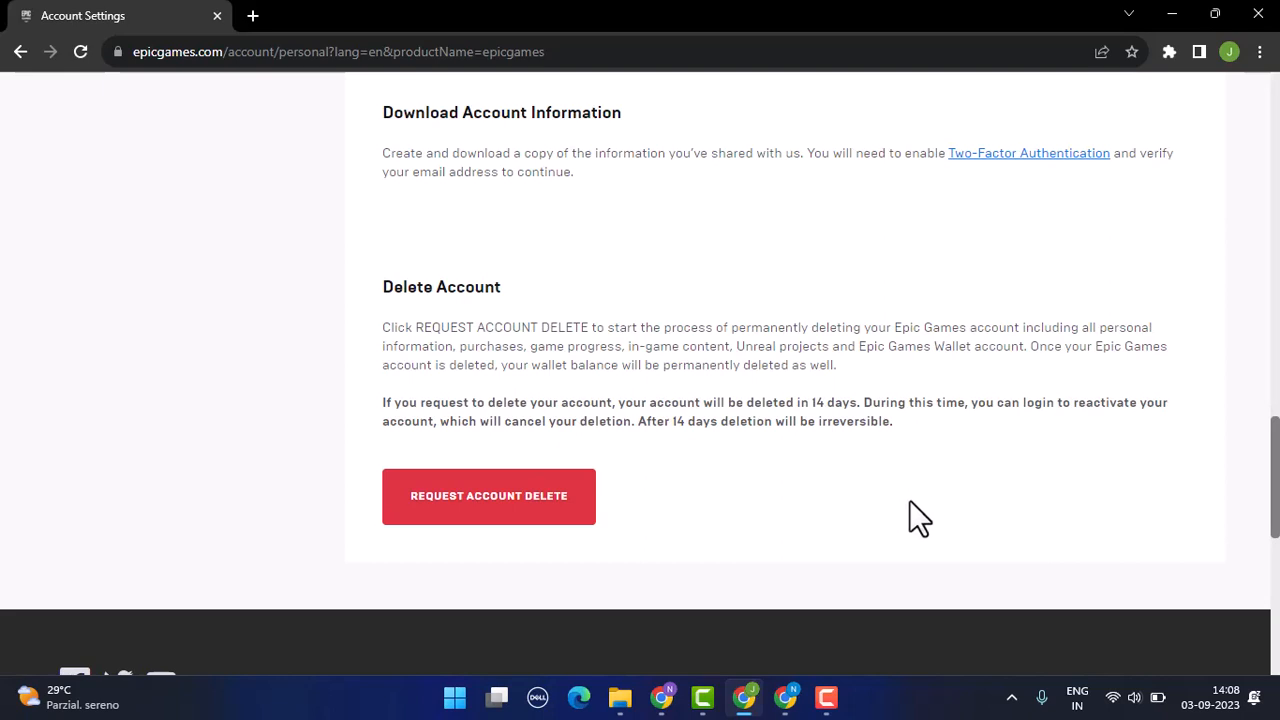
mouse_move(489, 496)
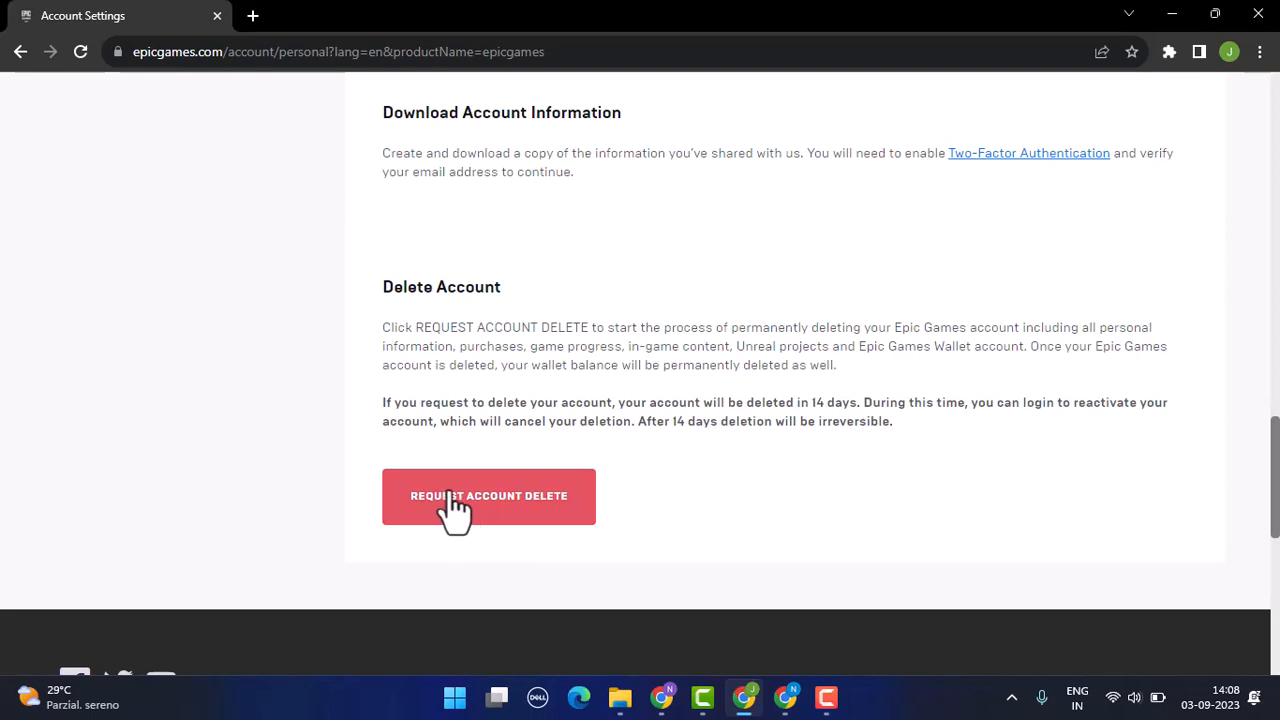
click(488, 496)
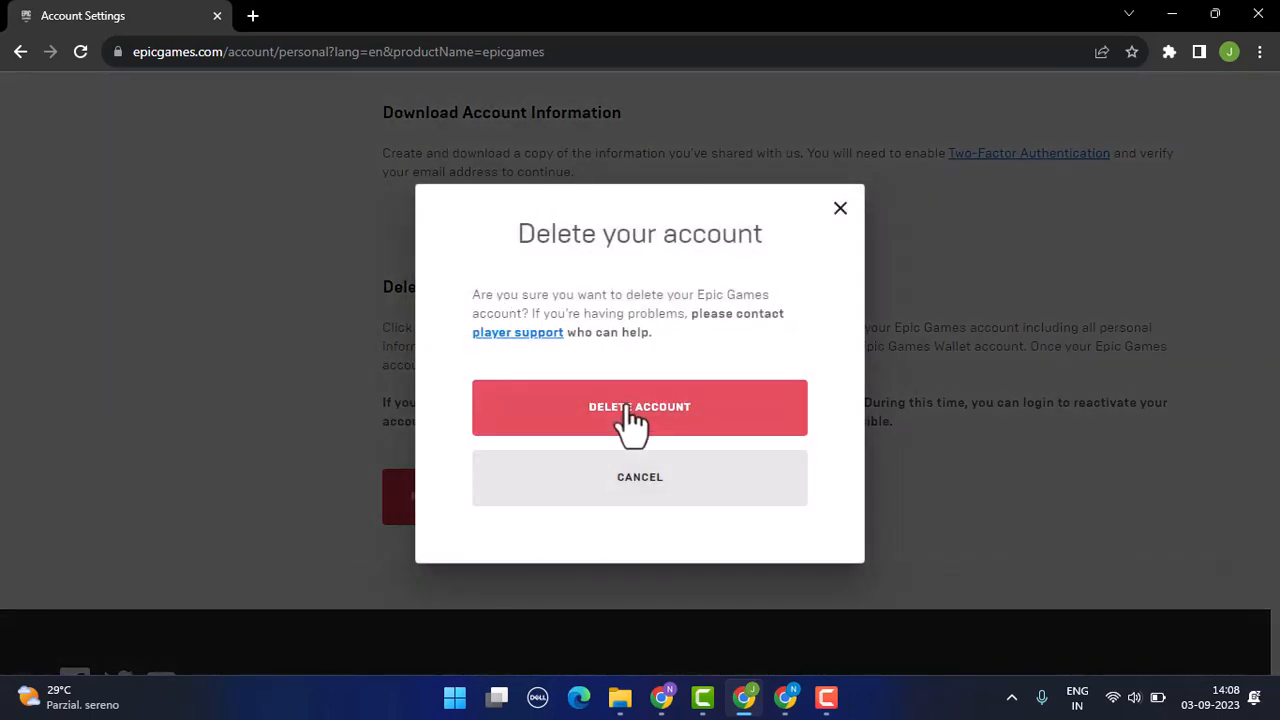
mouse_move(640, 278)
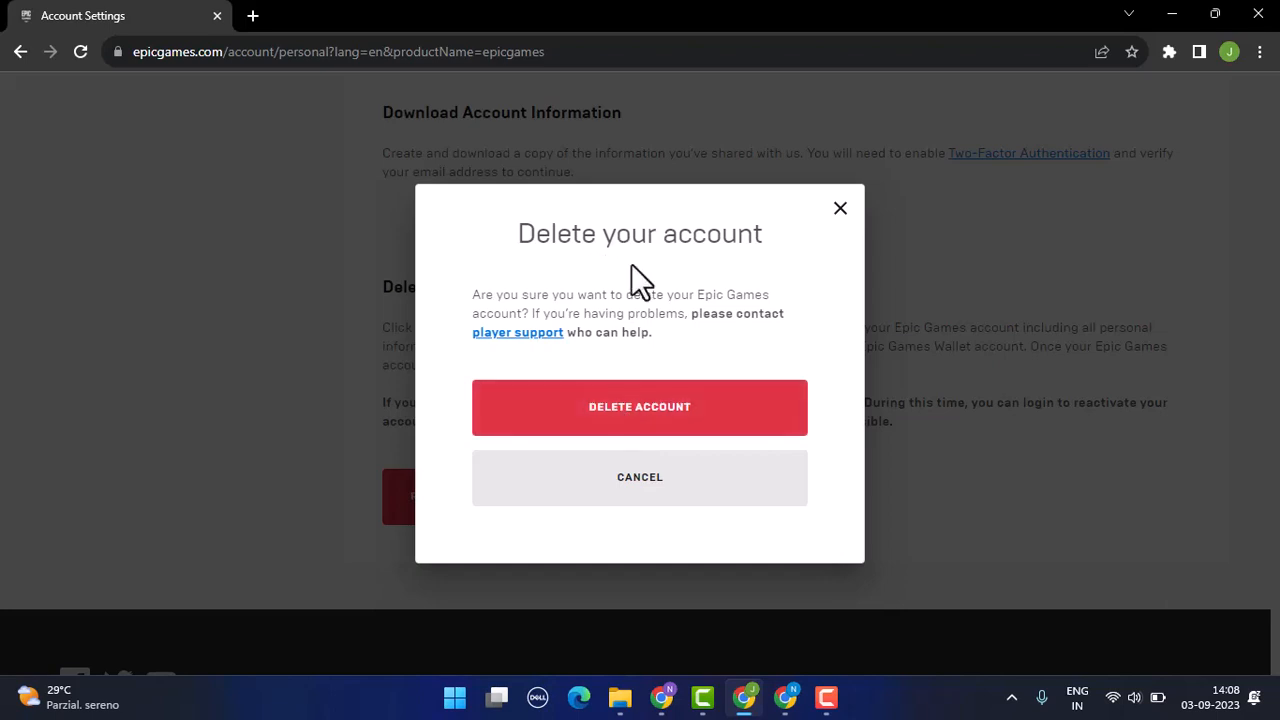
mouse_move(705, 355)
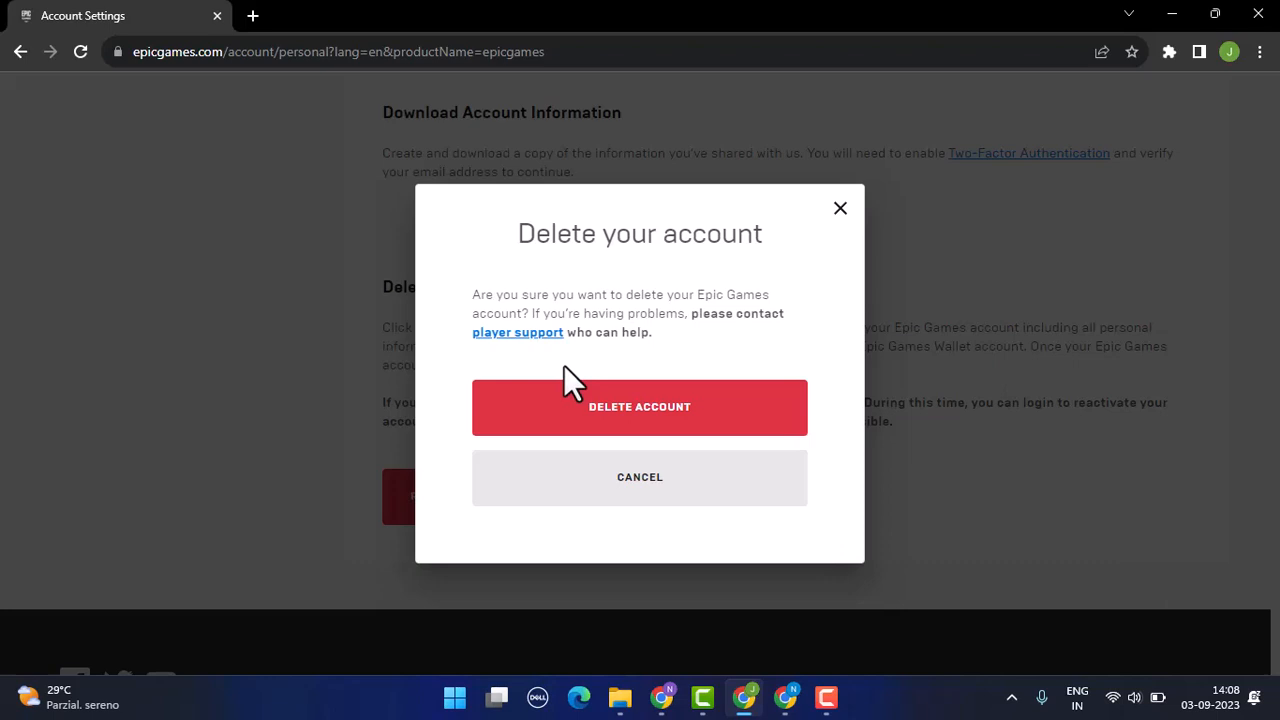
mouse_move(612, 407)
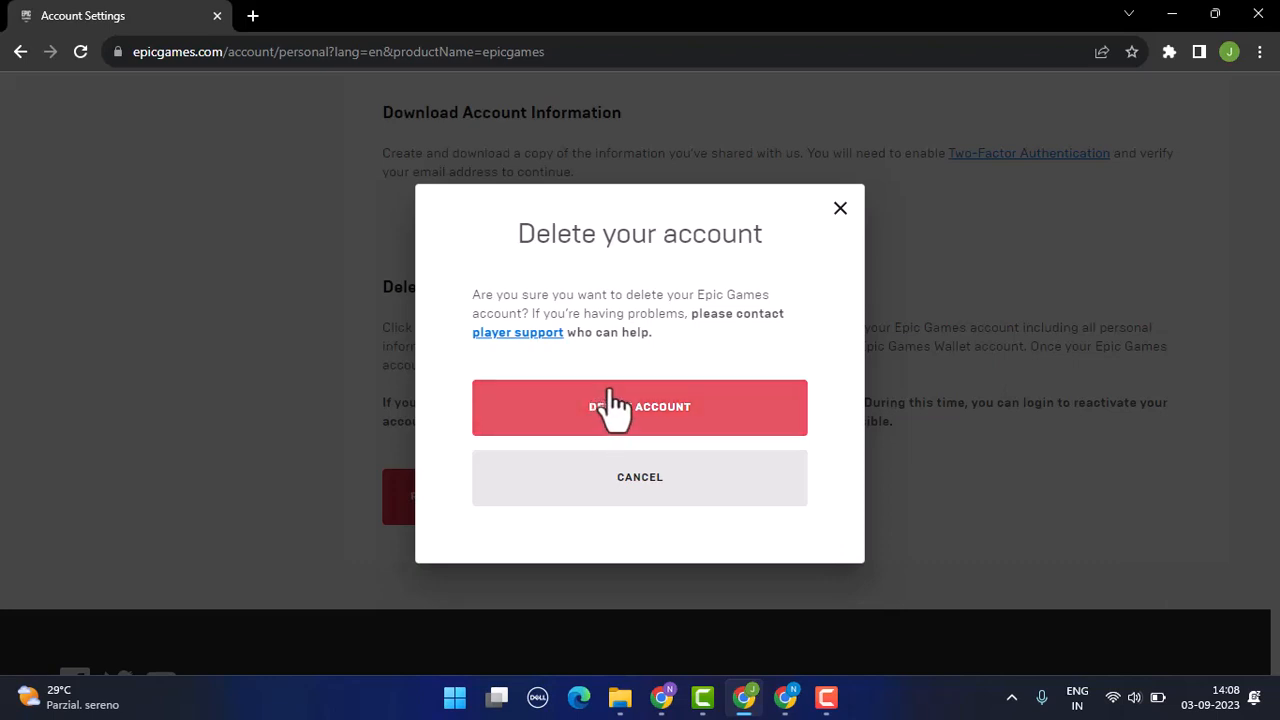
Confirm with the red DELETE ACCOUNT button in the 'Delete your account' dialog.
click(639, 407)
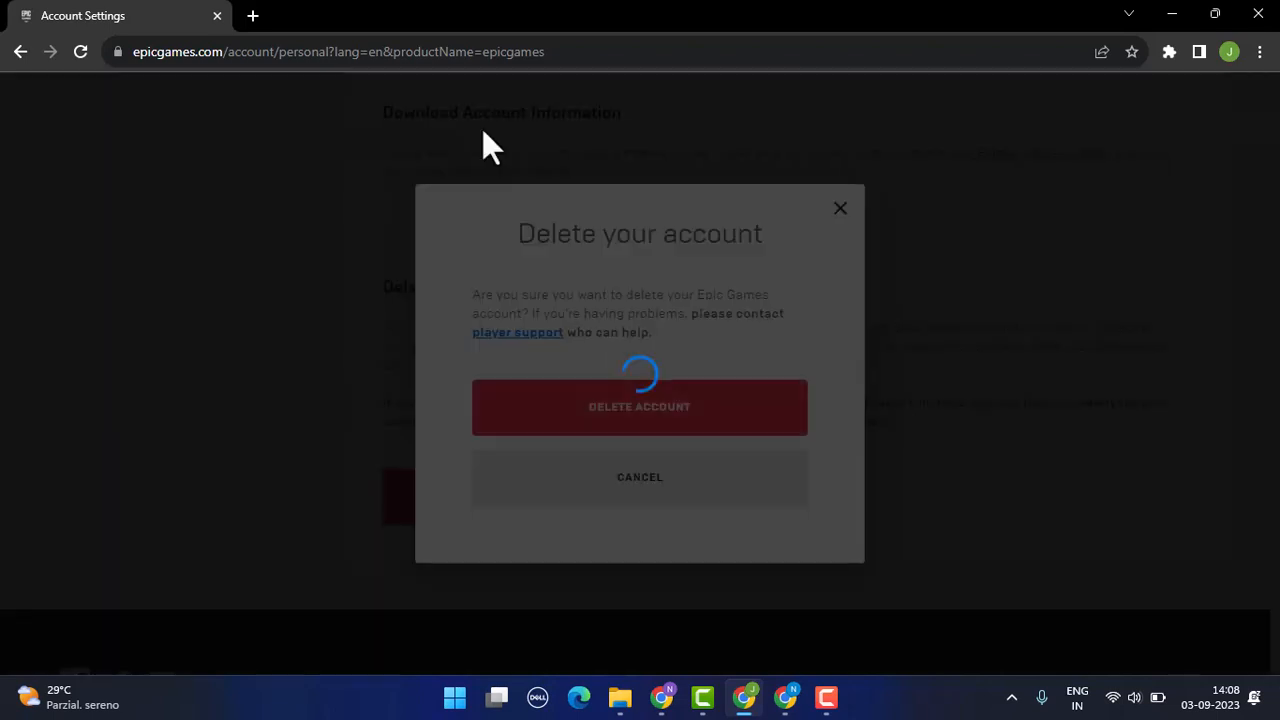
click(639, 406)
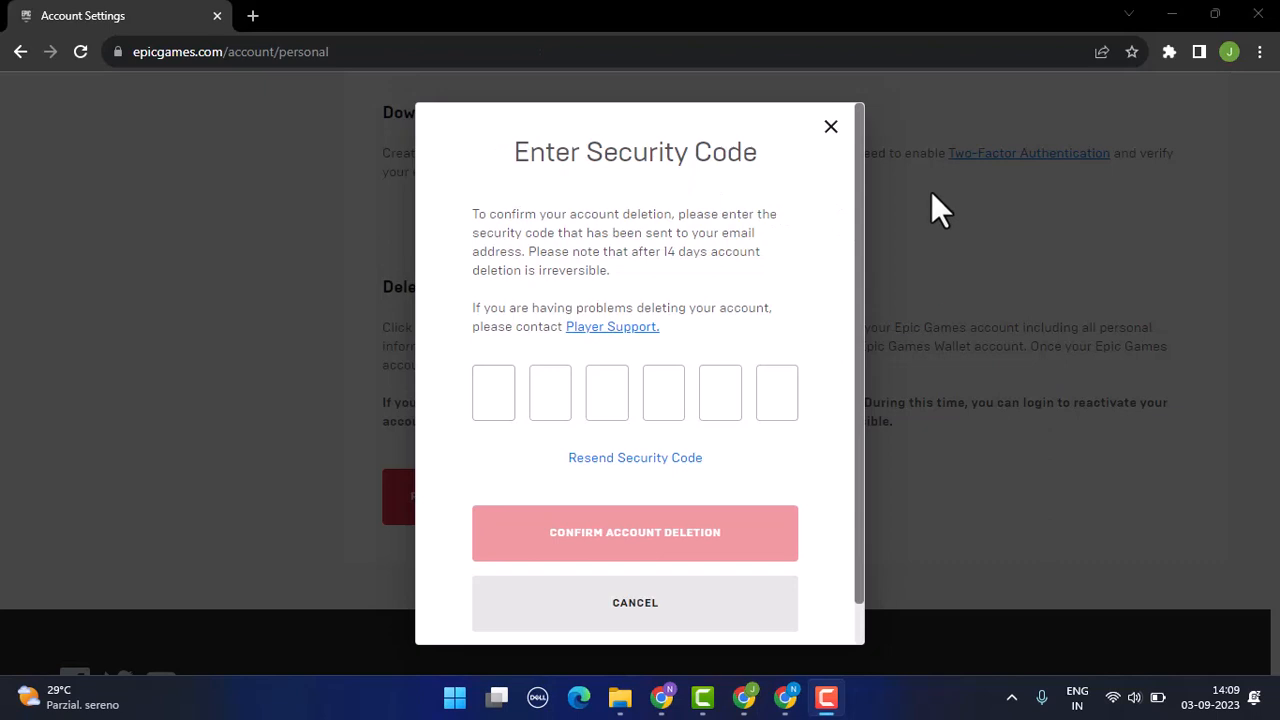
mouse_move(265, 30)
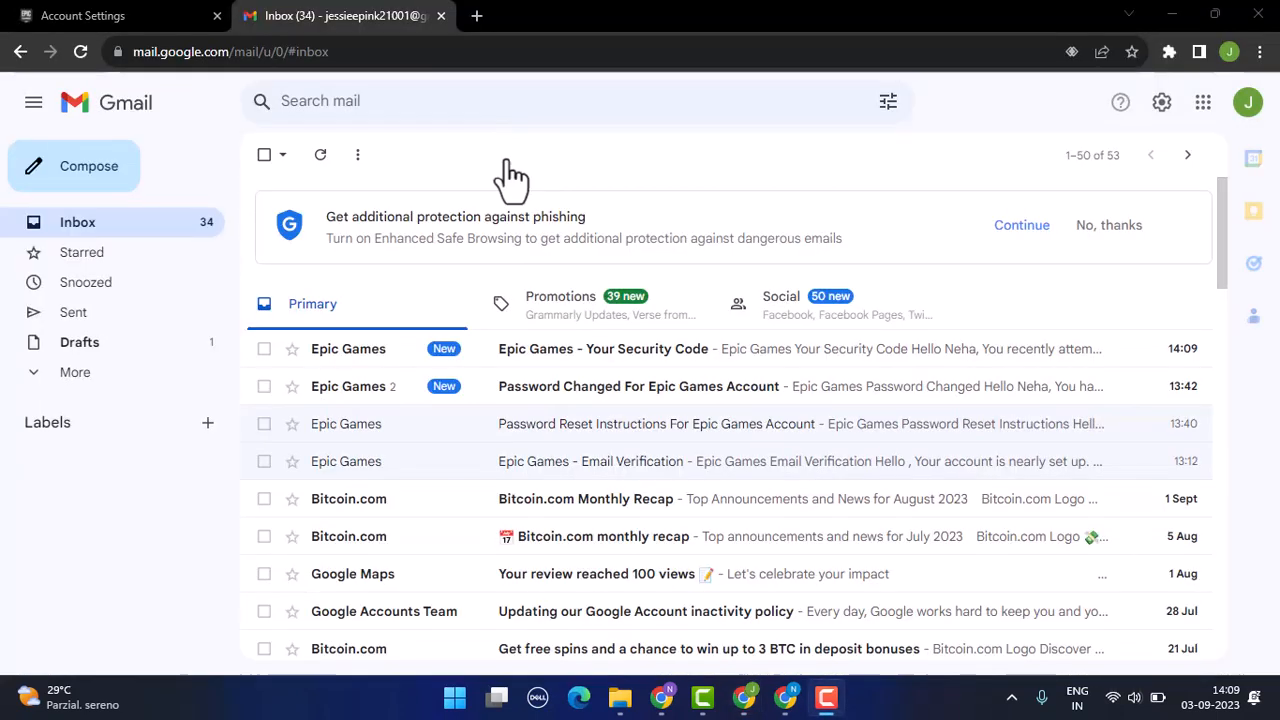
mouse_move(590, 348)
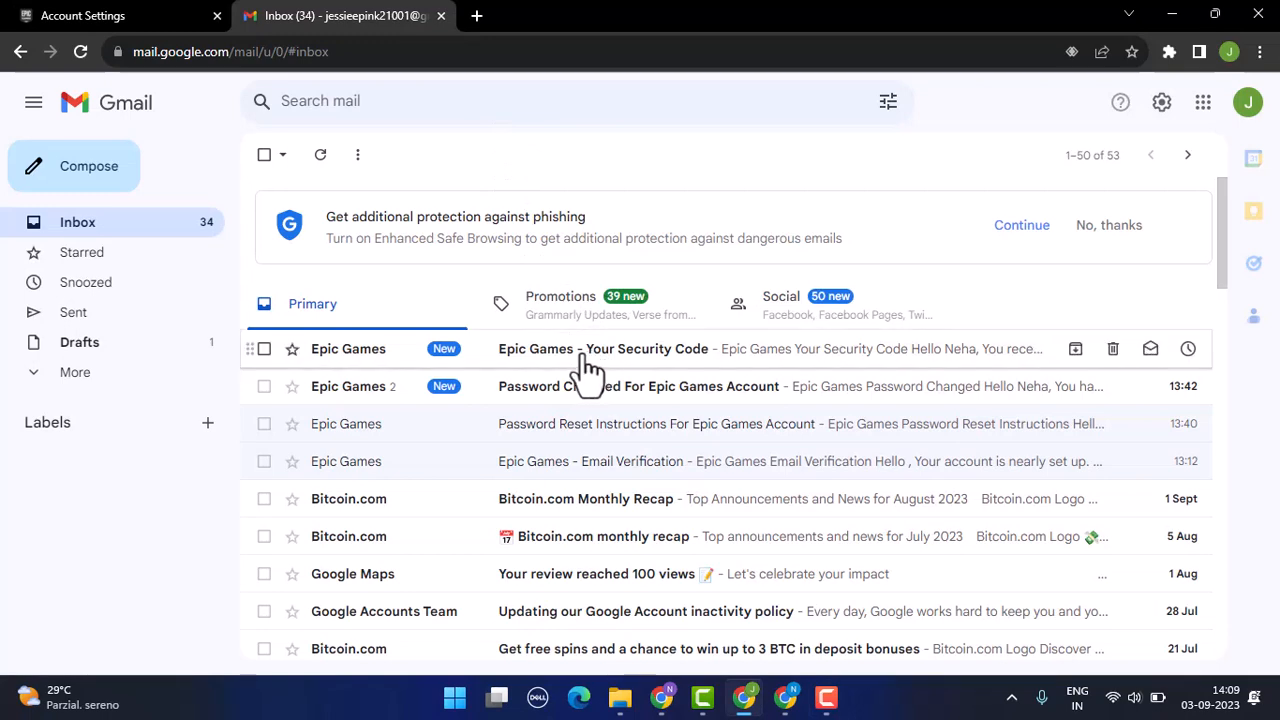
click(603, 348)
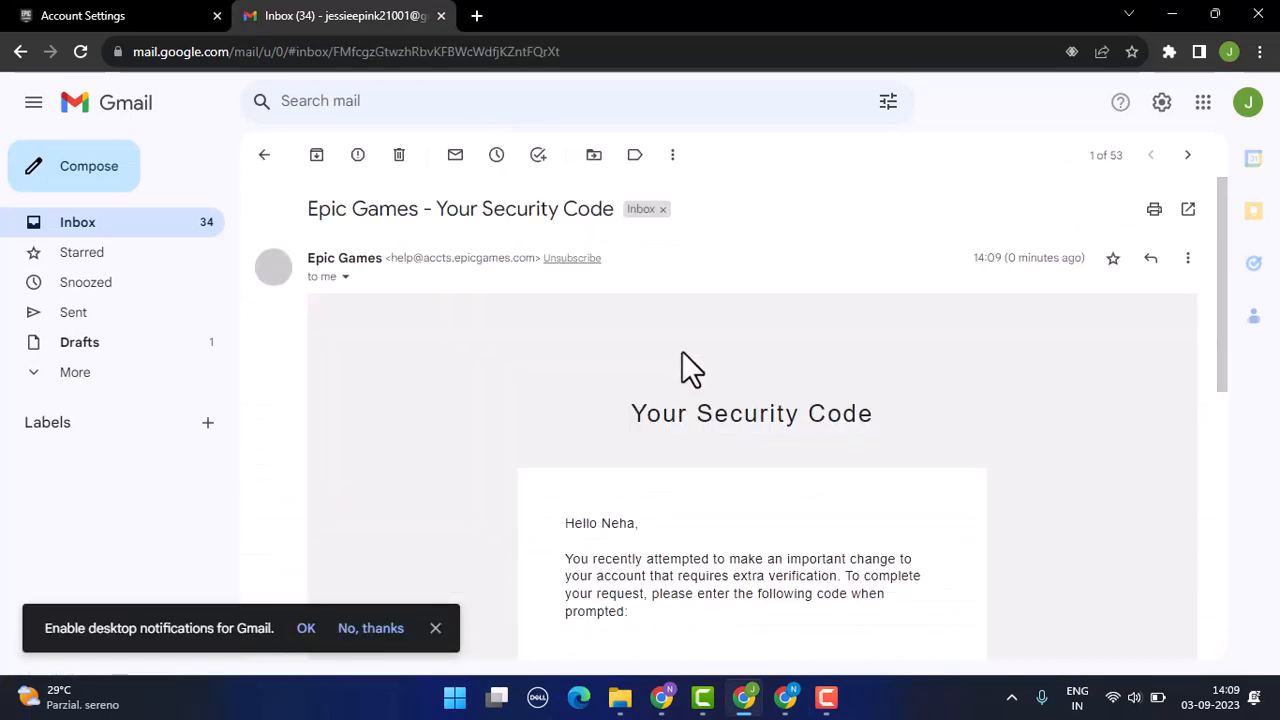
click(344, 15)
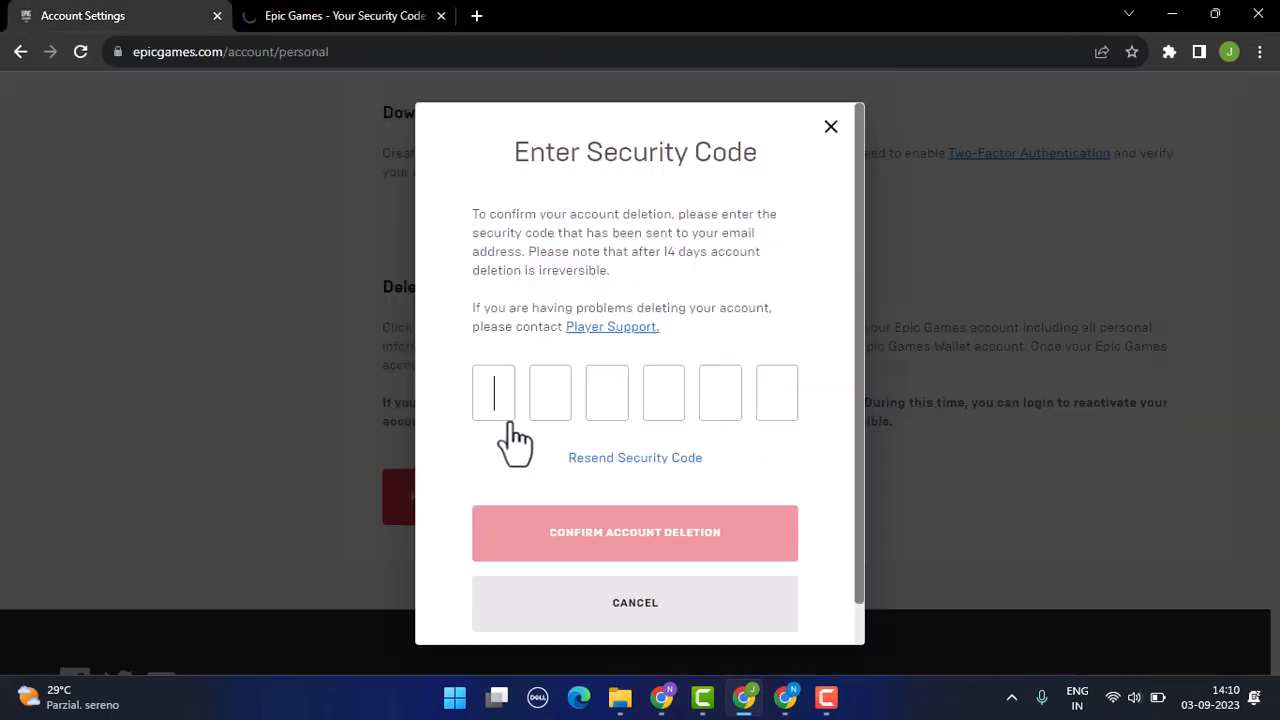
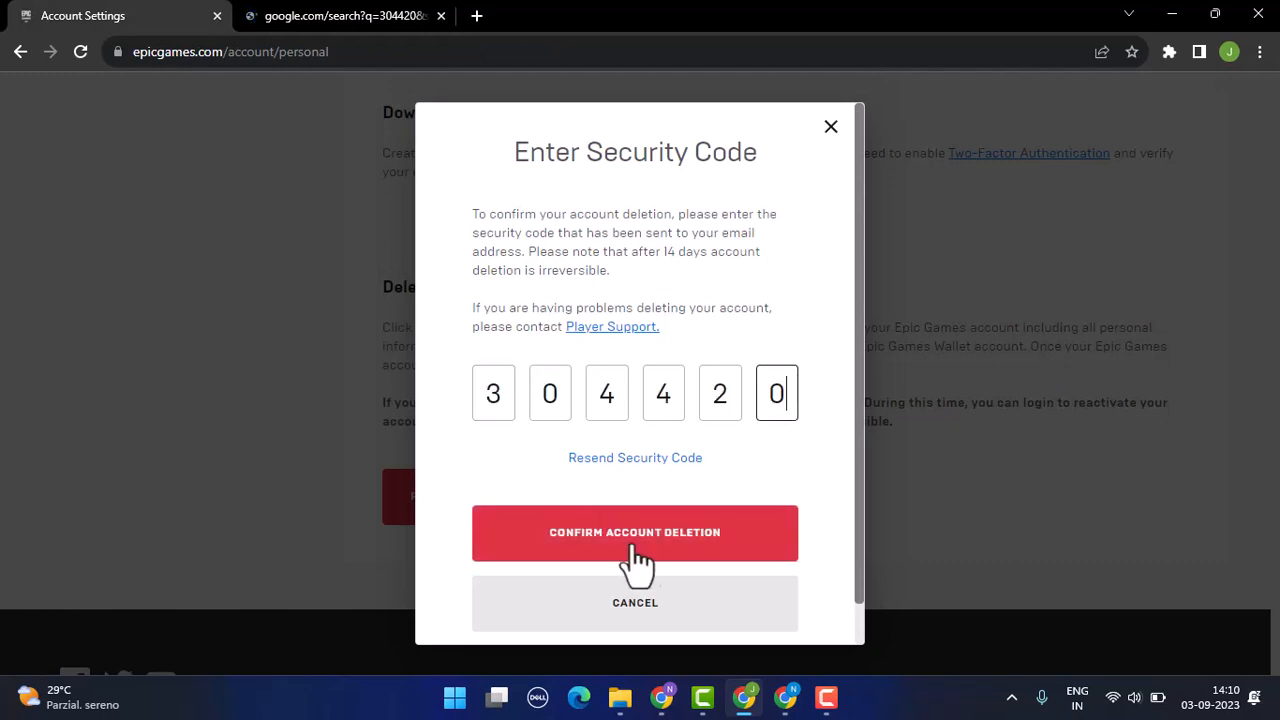
click(635, 532)
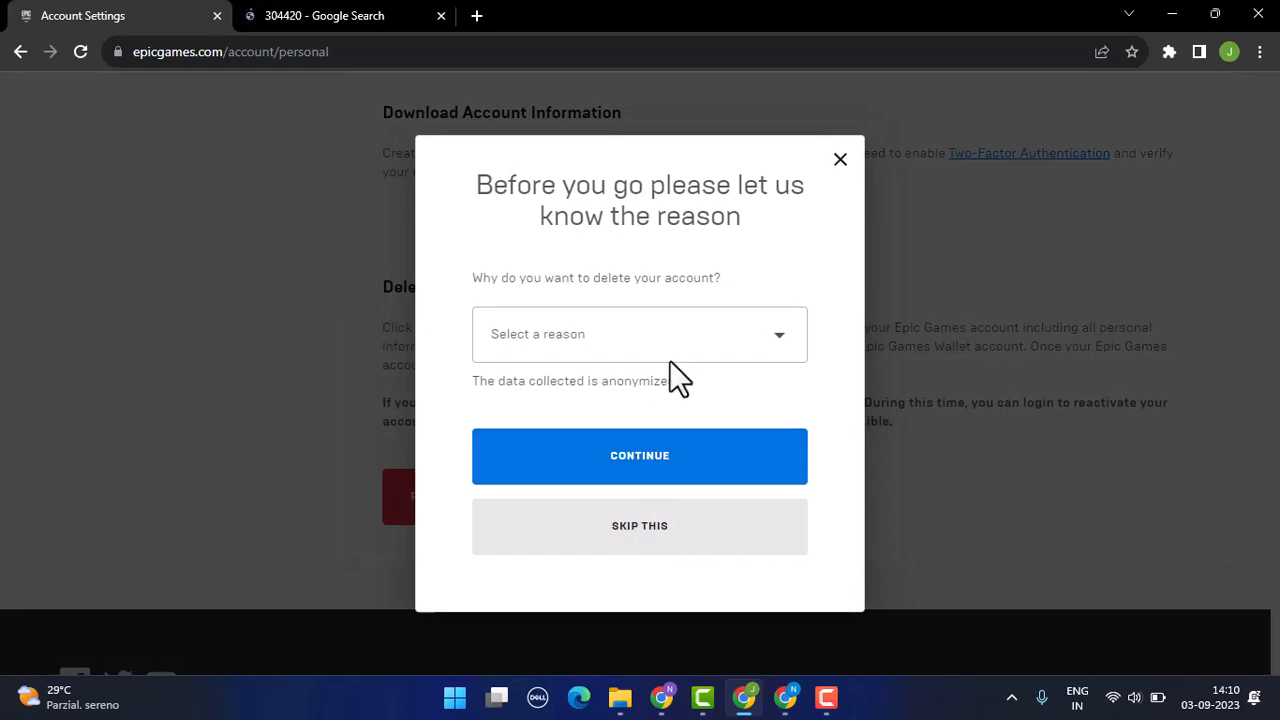
Select 'I didn't create this account' as the deletion reason and continue.
click(639, 334)
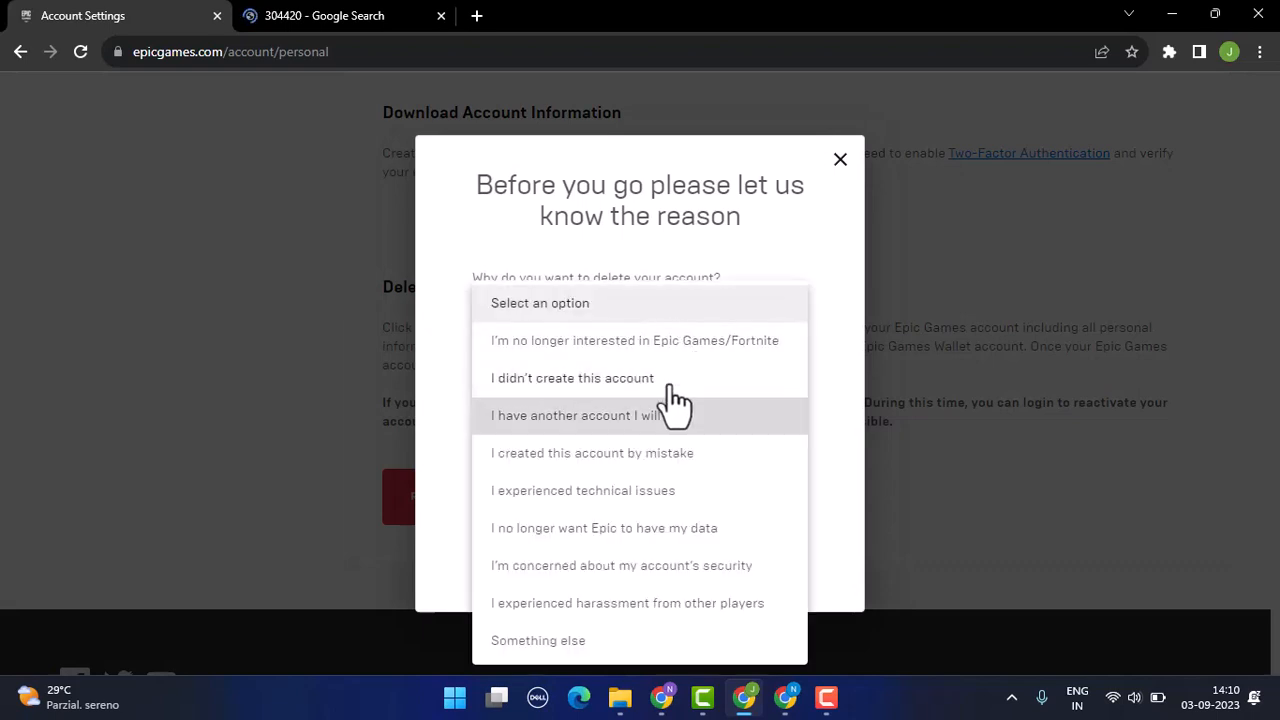
click(572, 378)
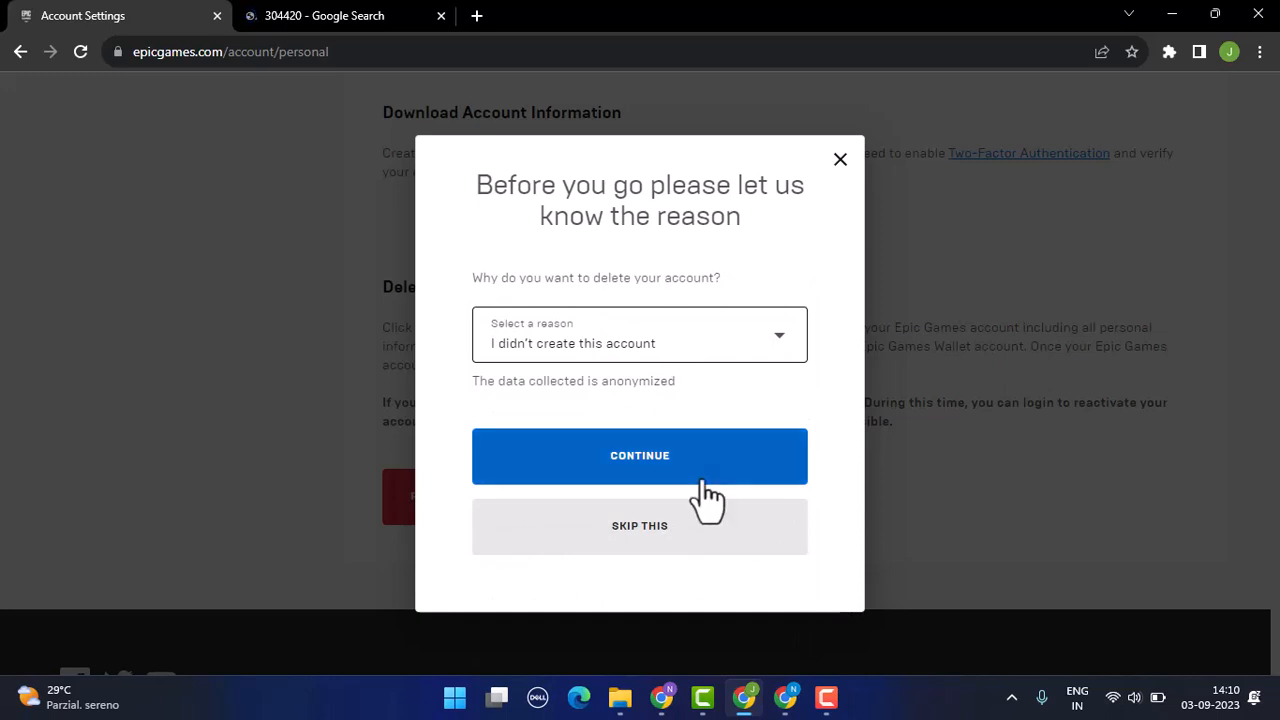
click(639, 455)
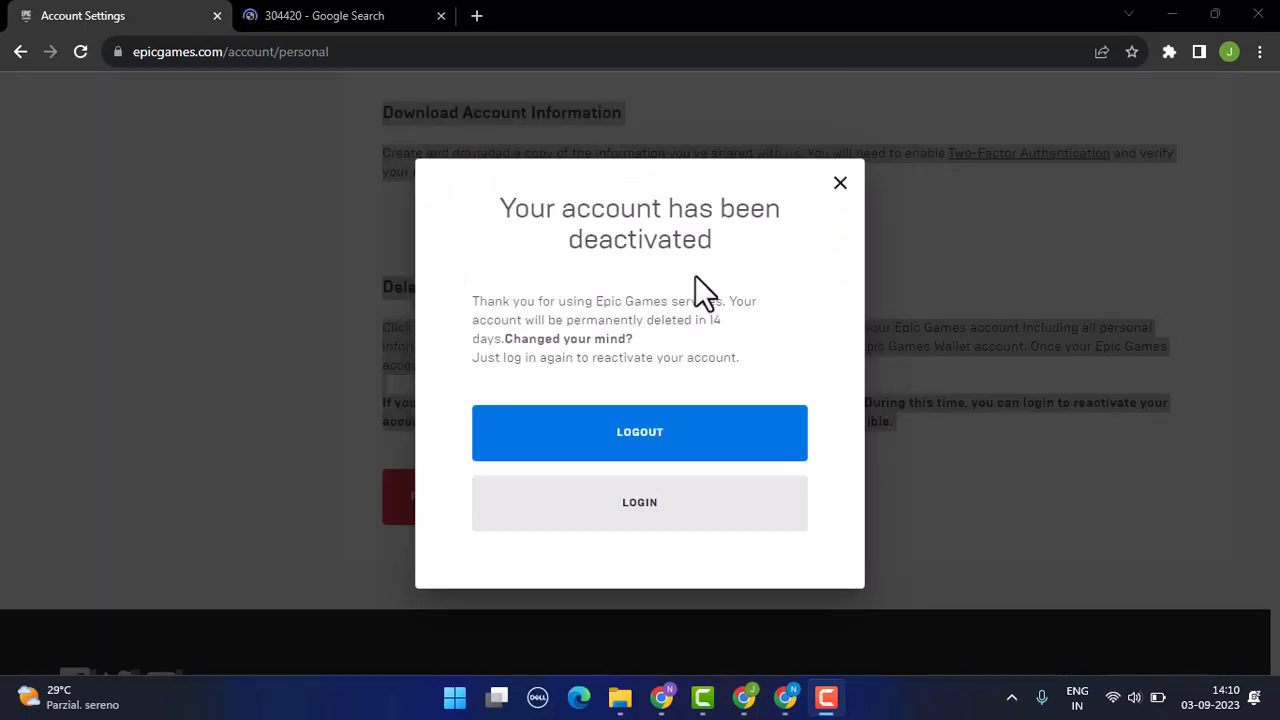
mouse_move(755, 290)
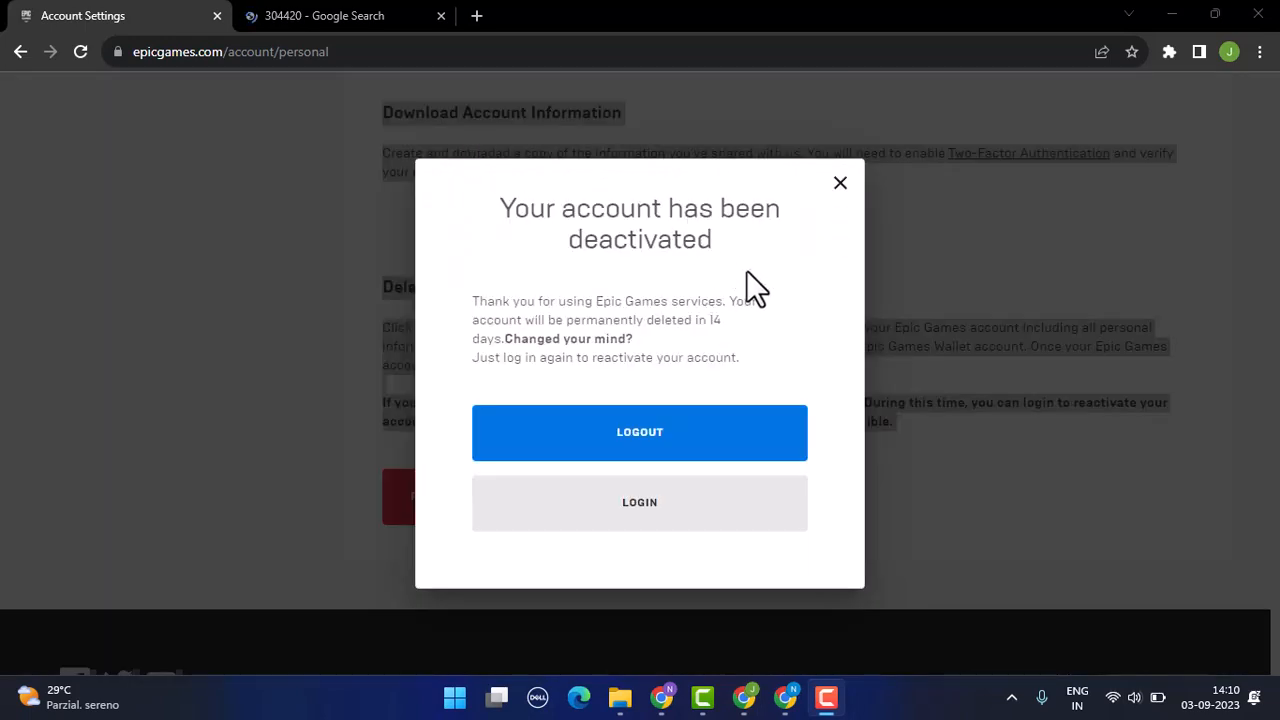
Log out from the 'Your account has been deactivated' notice.
click(639, 432)
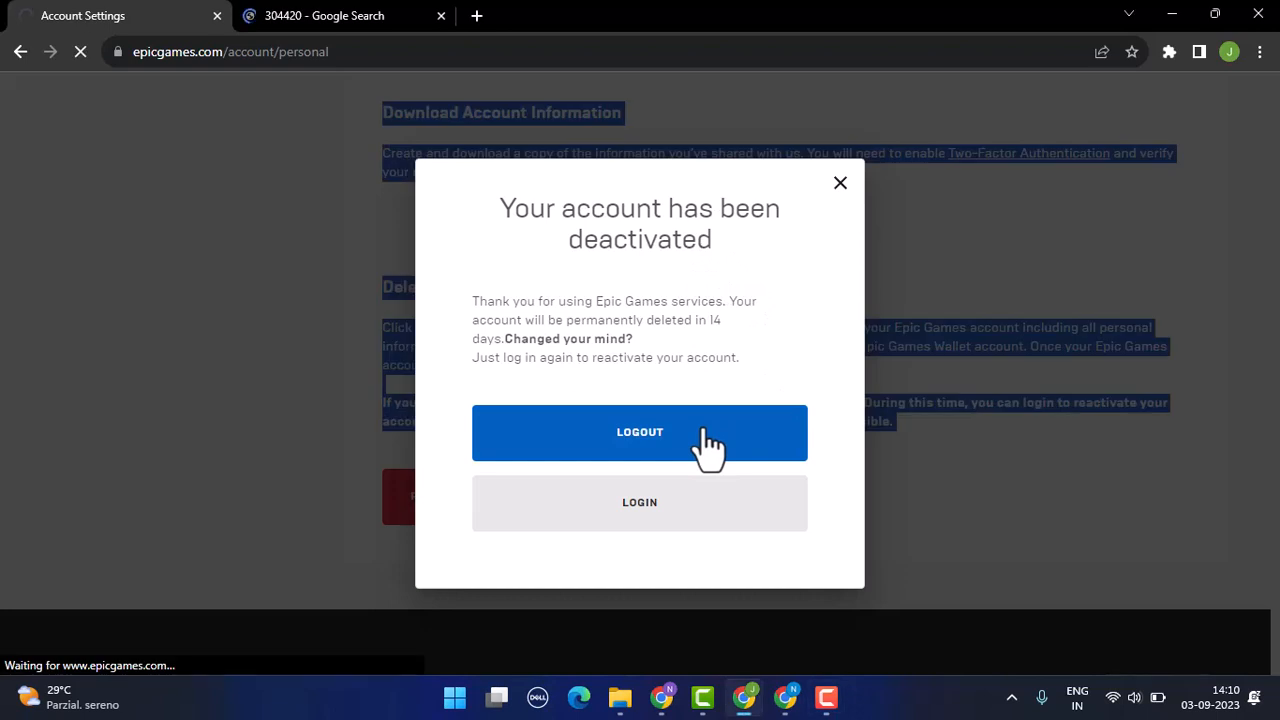
click(639, 432)
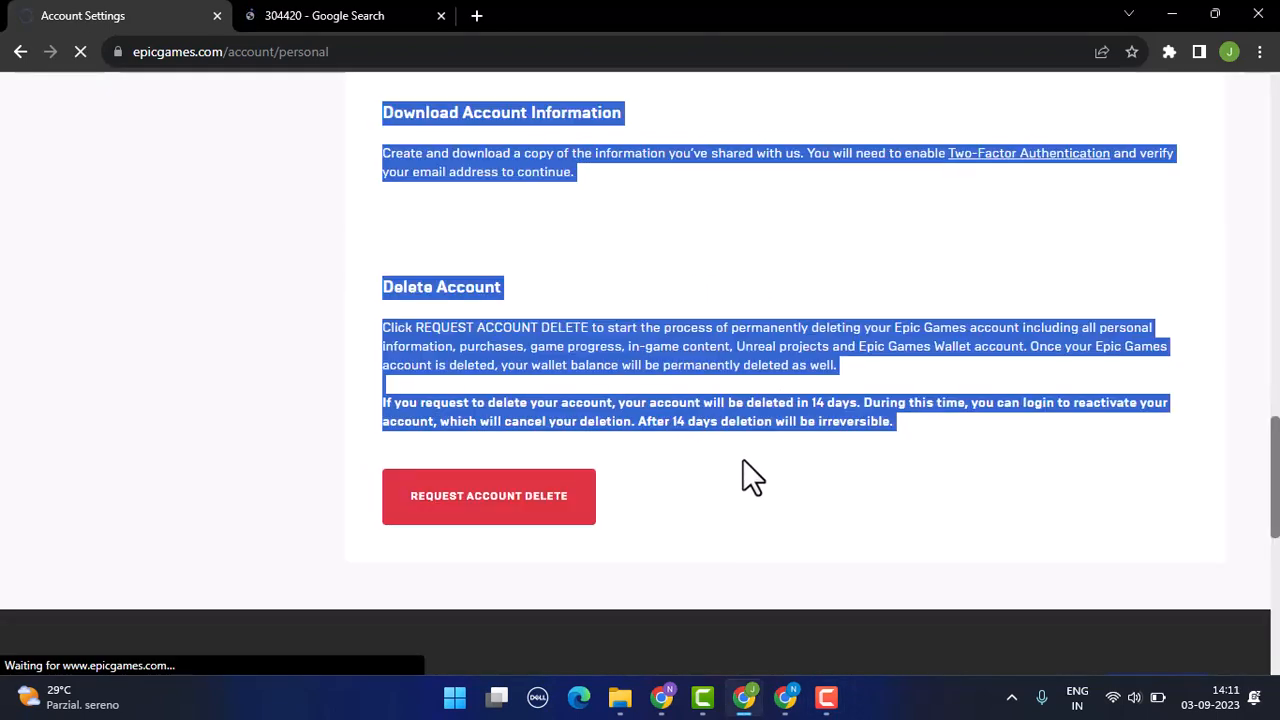